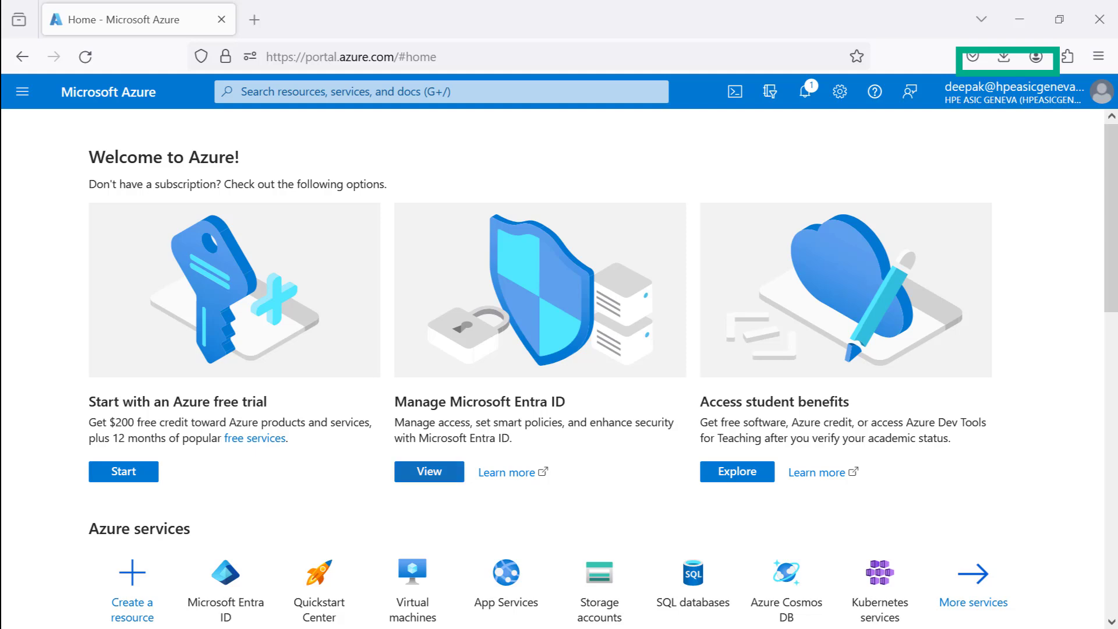
# Open Microsoft Entra ID from the Azure services on the home page.
pyautogui.click(428, 471)
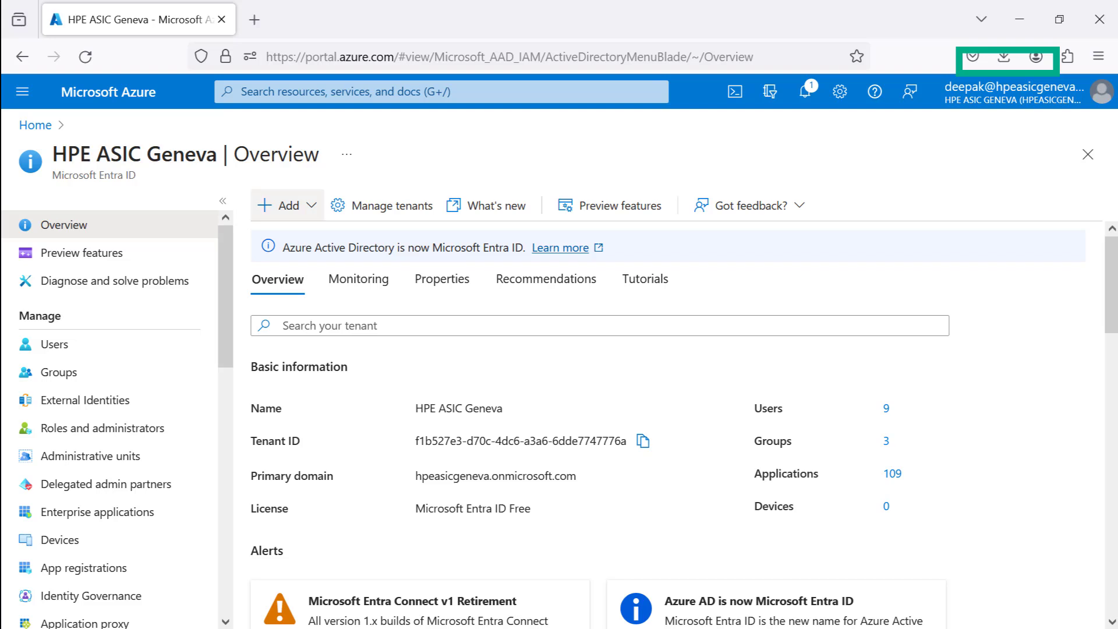
# Create your own non-gallery enterprise application named 'homewarriorservices.com'.
pyautogui.click(282, 206)
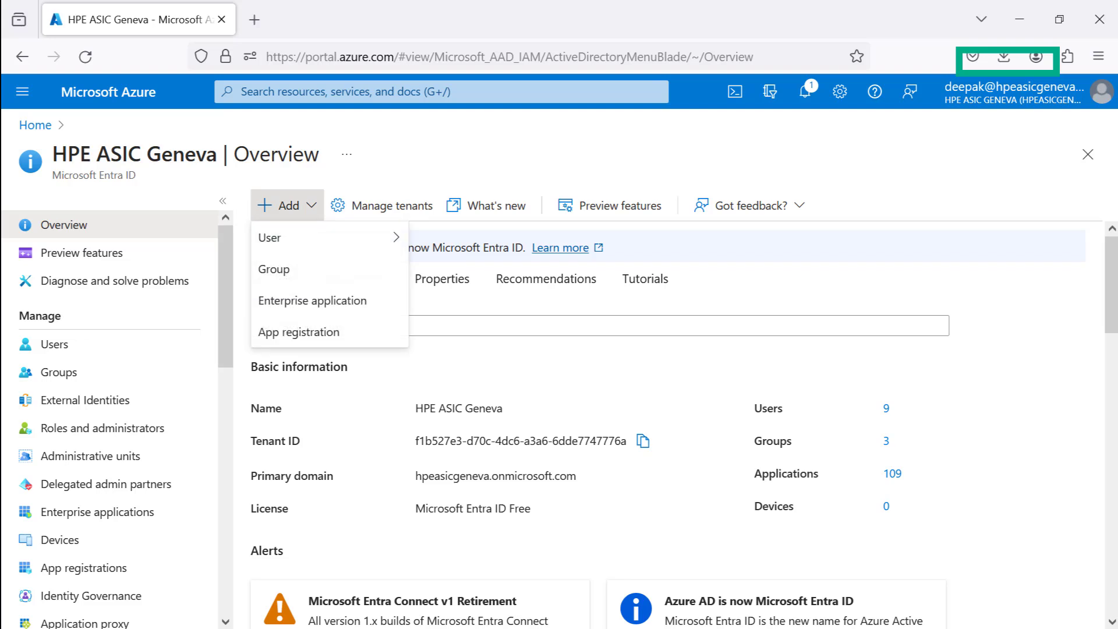
pyautogui.click(312, 301)
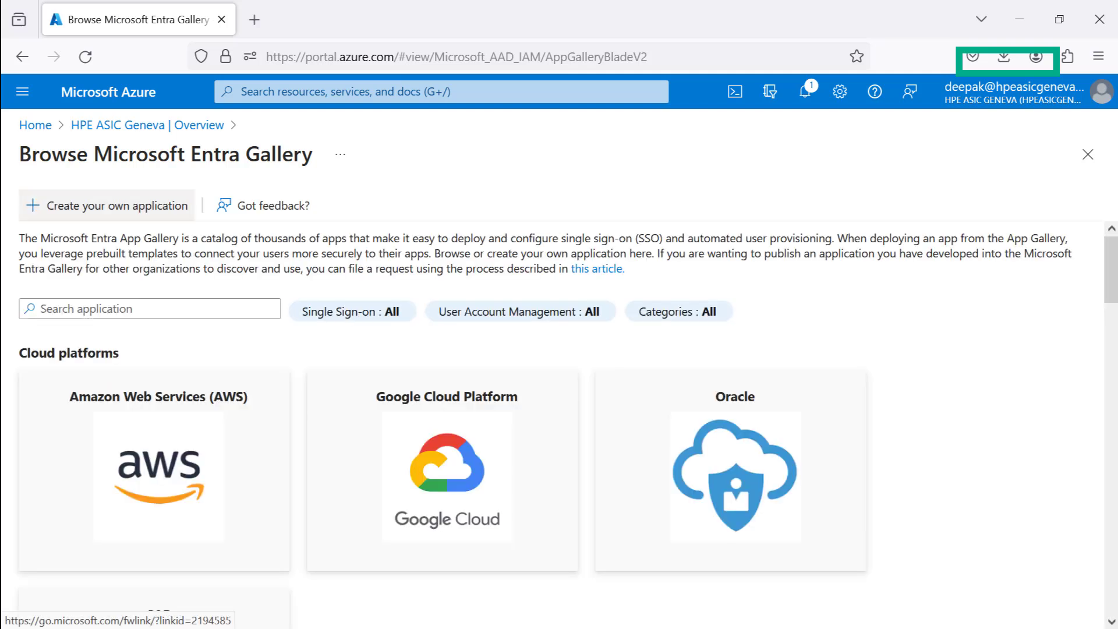
pyautogui.click(106, 206)
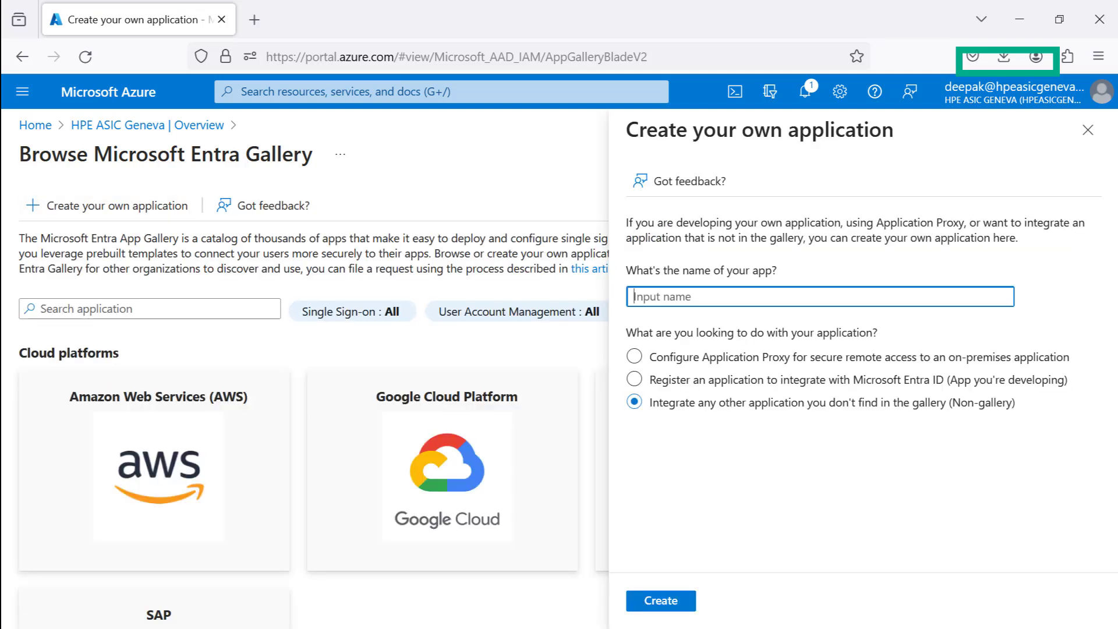
pyautogui.write('homewarriorservices.com')
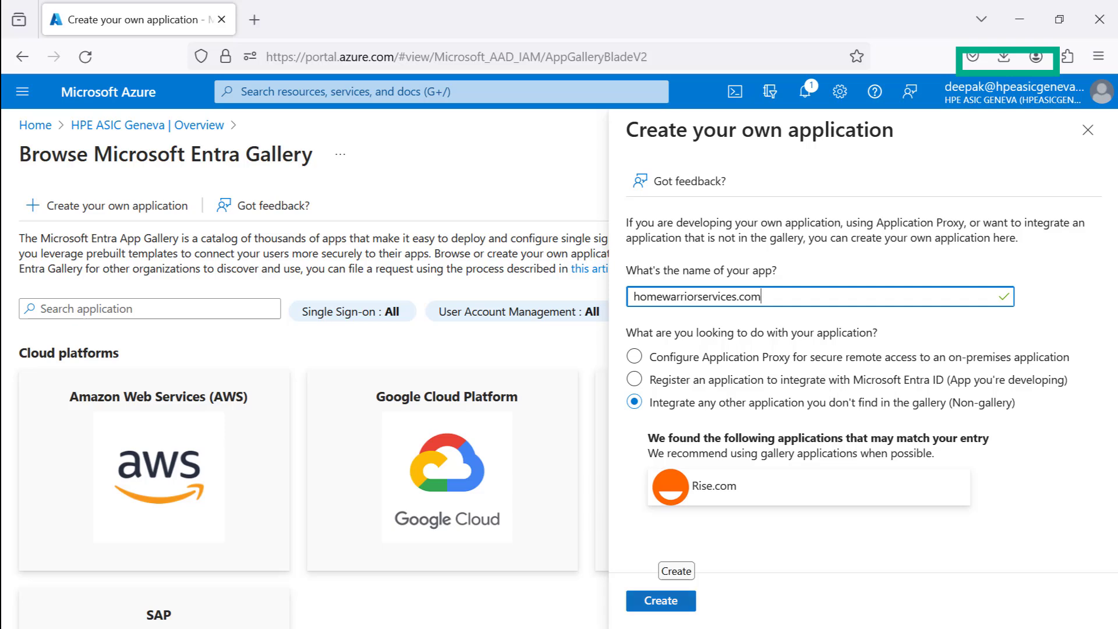
pyautogui.click(658, 600)
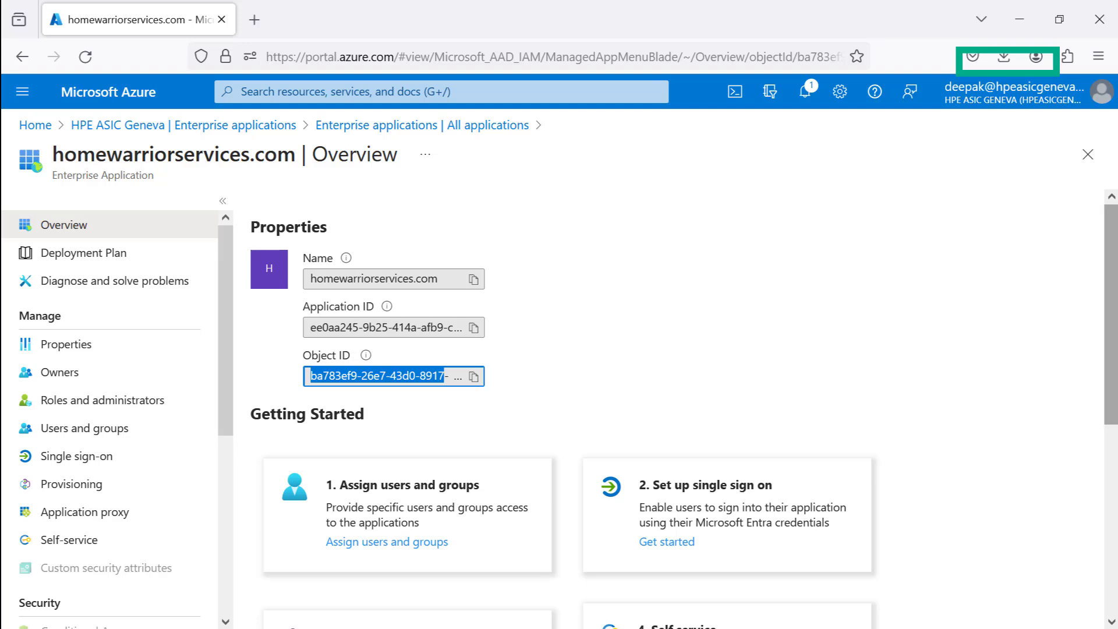
# Start the Set up single sign on section from the app's Overview page.
pyautogui.scroll(-3)
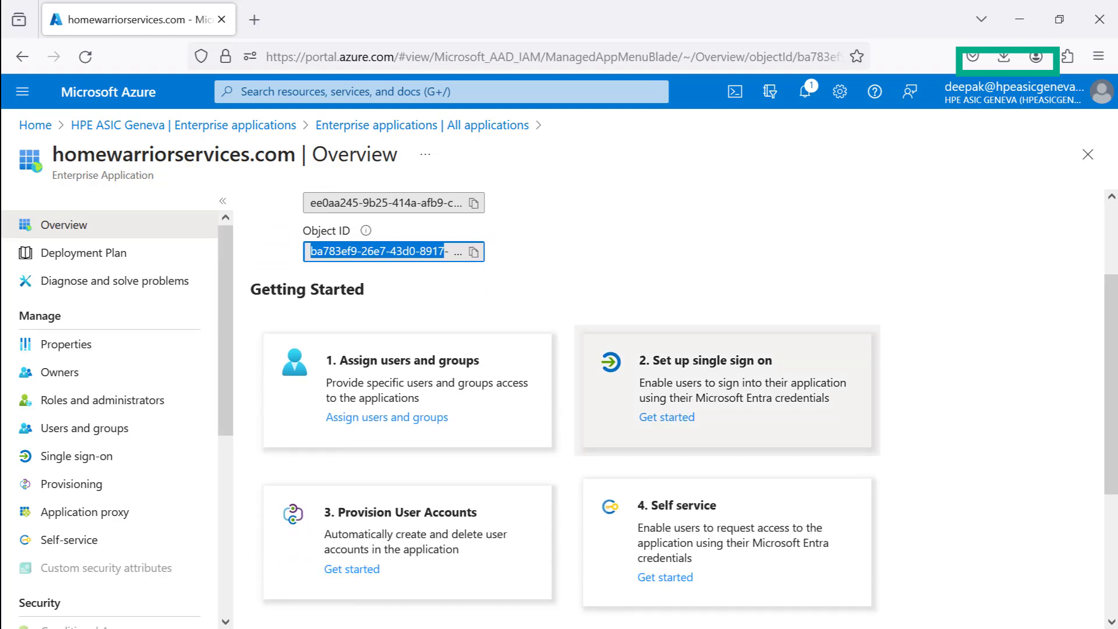
pyautogui.click(76, 455)
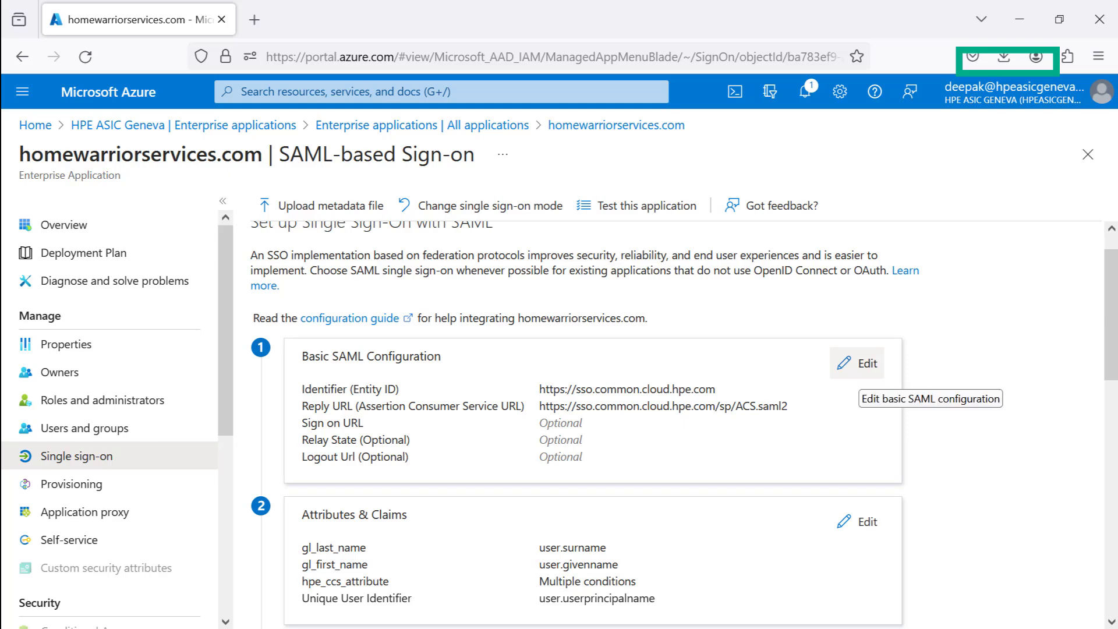
# Review the Basic SAML Configuration identifier and reply URL (sso.common.cloud.hpe.com).
pyautogui.click(857, 363)
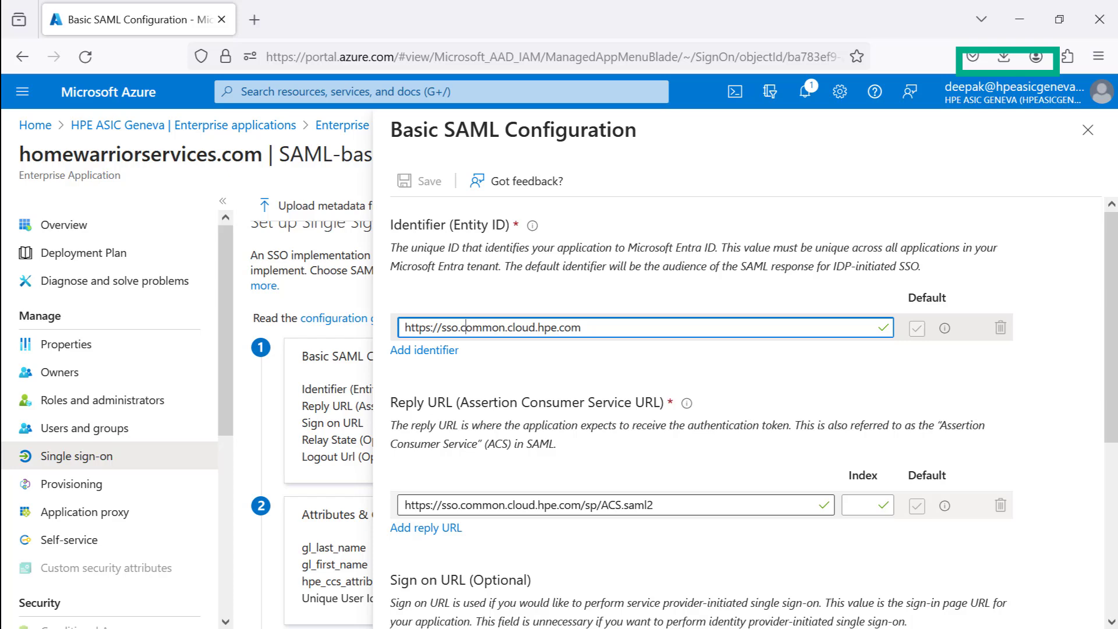
pyautogui.scroll(-3)
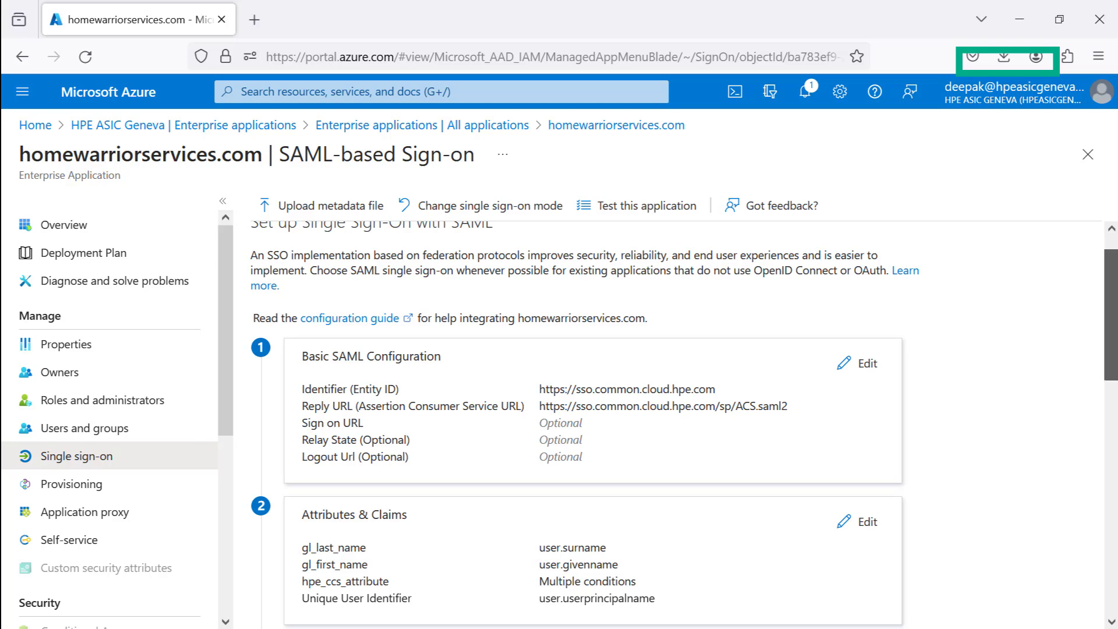
# Edit the app's Attributes & Claims to reach the hpe_ccs_attribute claim.
pyautogui.scroll(-3)
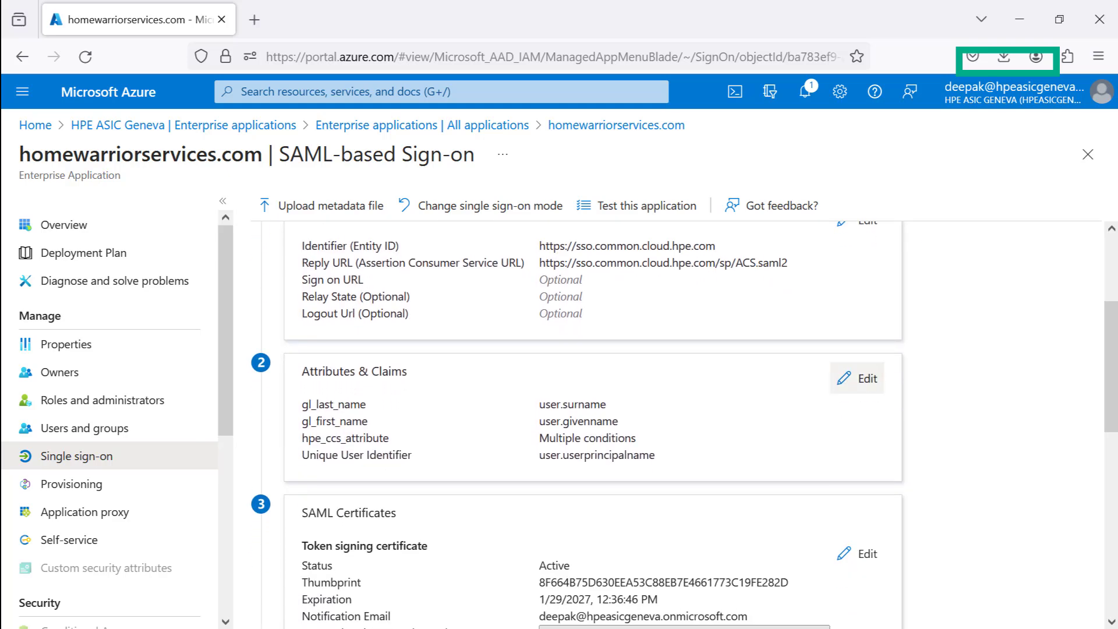
pyautogui.click(855, 377)
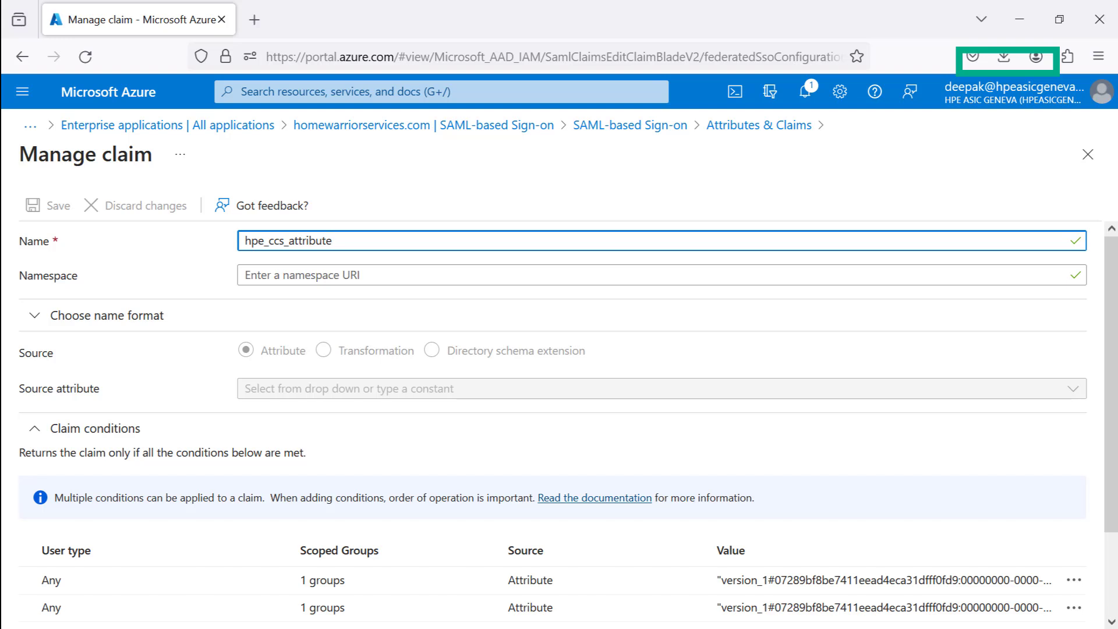
# Inspect the first hpe_ccs_attribute claim condition, keeping Attribute as its source.
pyautogui.scroll(-3)
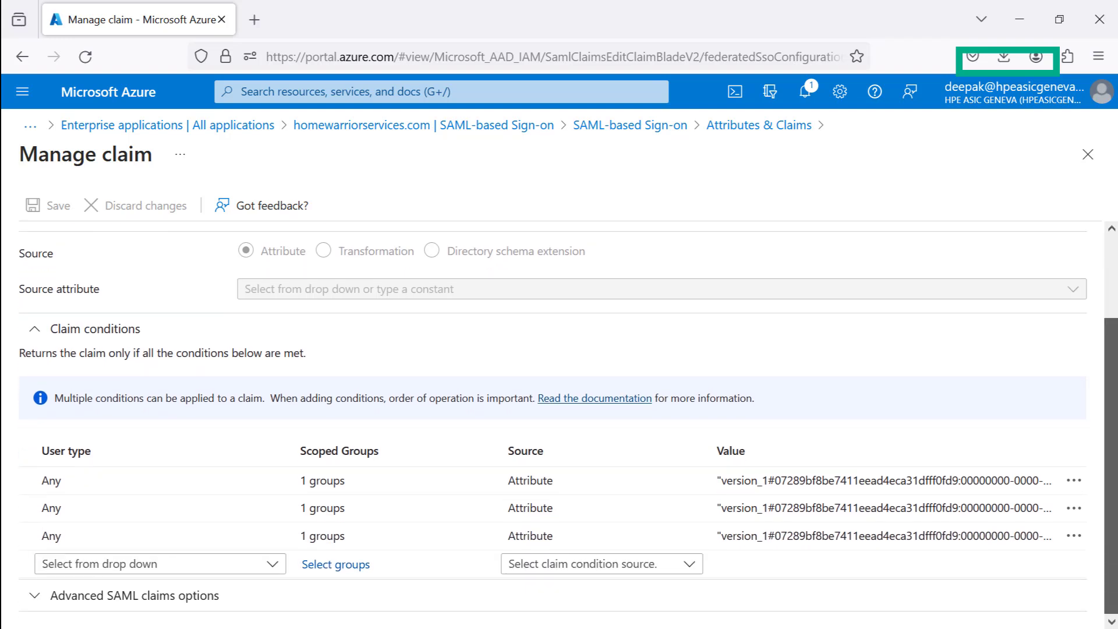
pyautogui.click(50, 536)
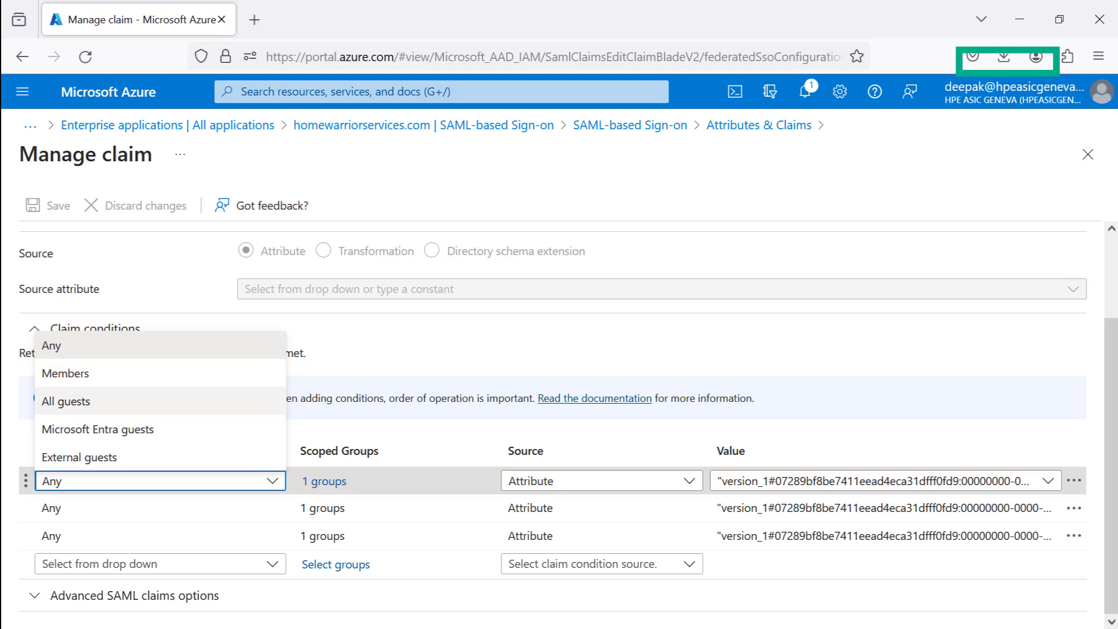
pyautogui.moveTo(80, 457)
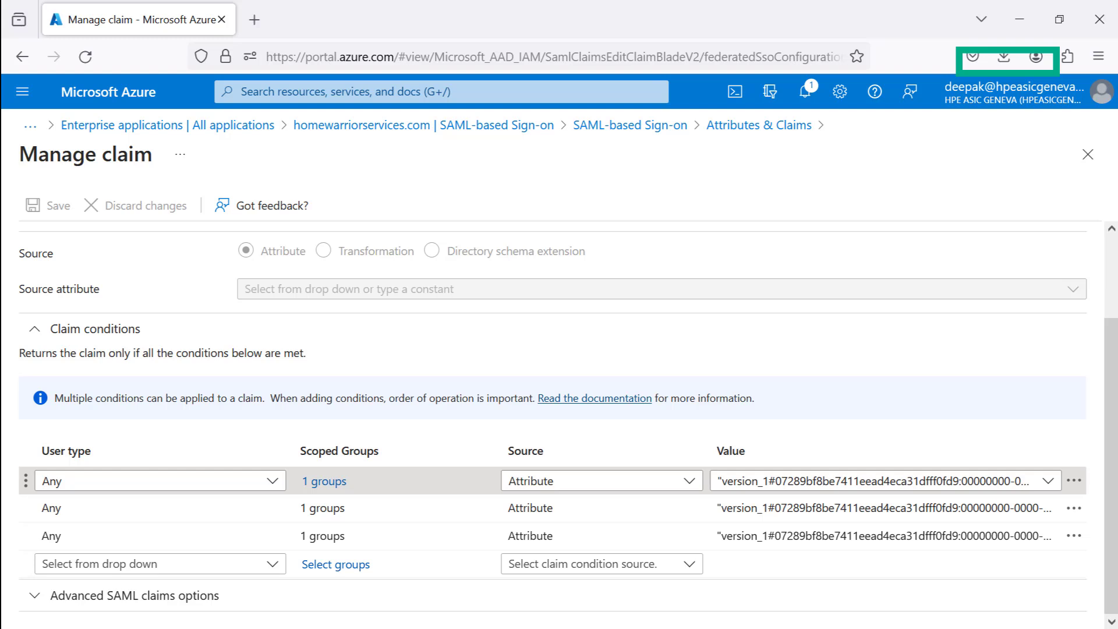
pyautogui.click(323, 481)
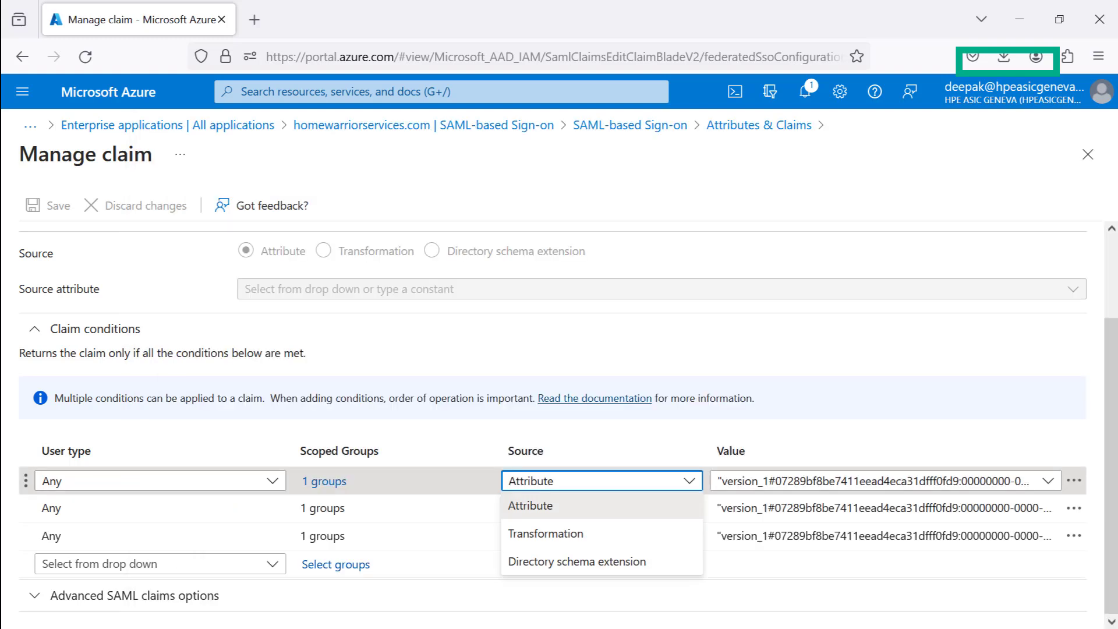
pyautogui.click(530, 505)
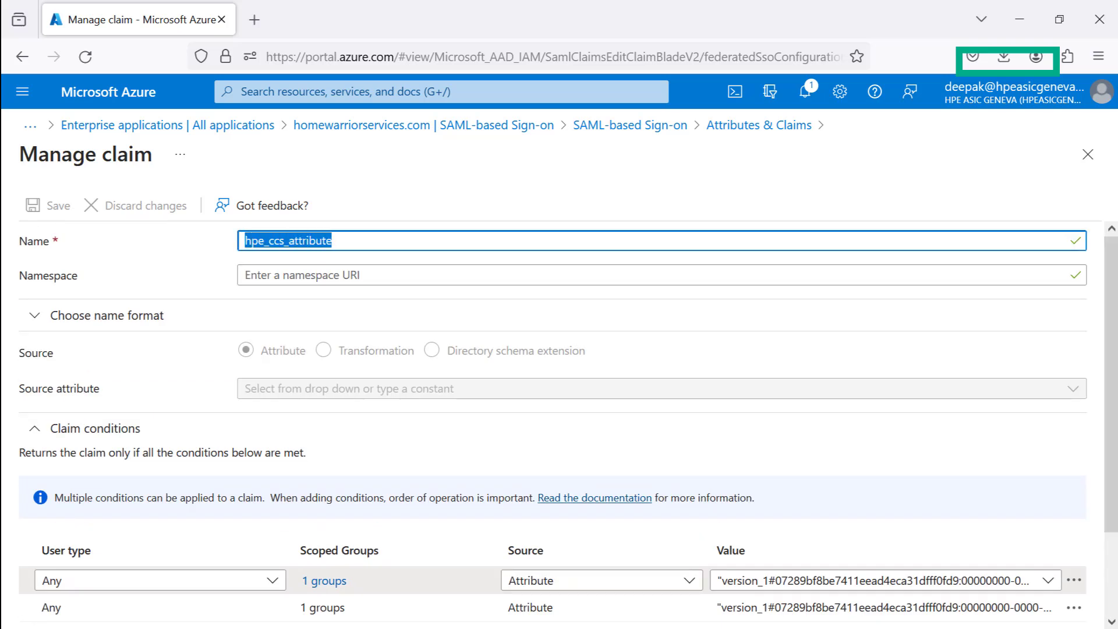
pyautogui.scroll(-3)
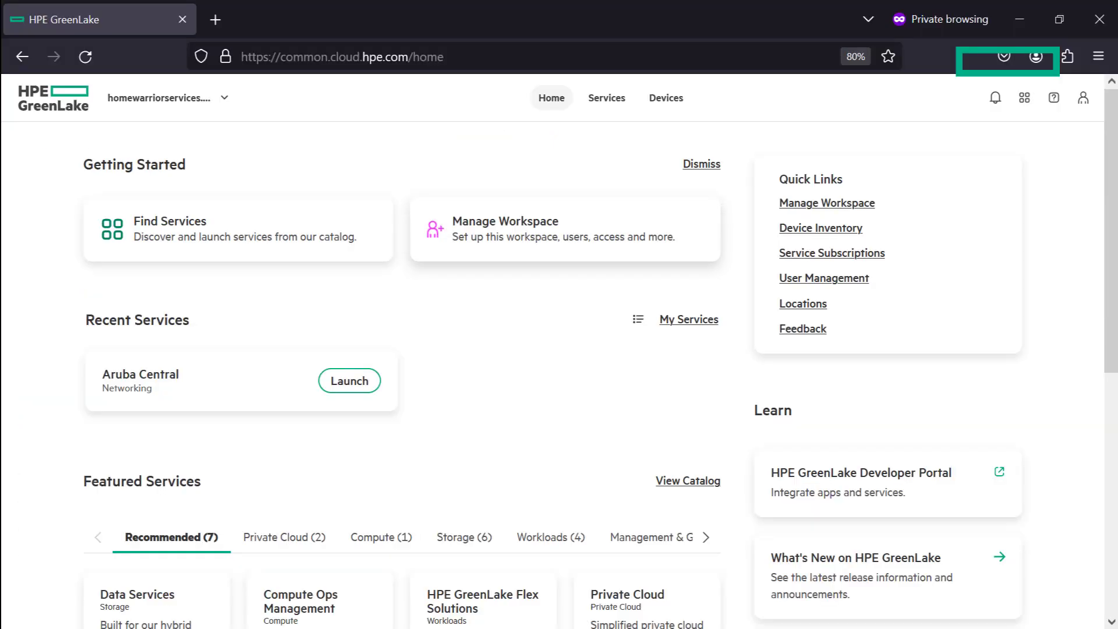
# Return to the Azure SAML-based Sign-on tab for homewarriorservices.com.
pyautogui.click(505, 221)
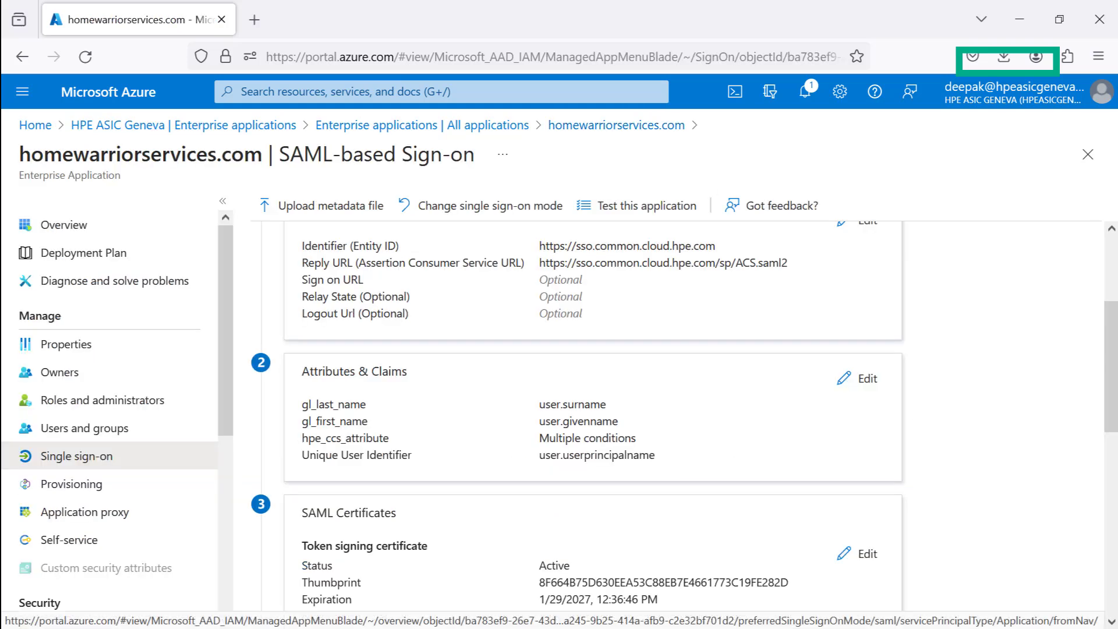
pyautogui.scroll(3)
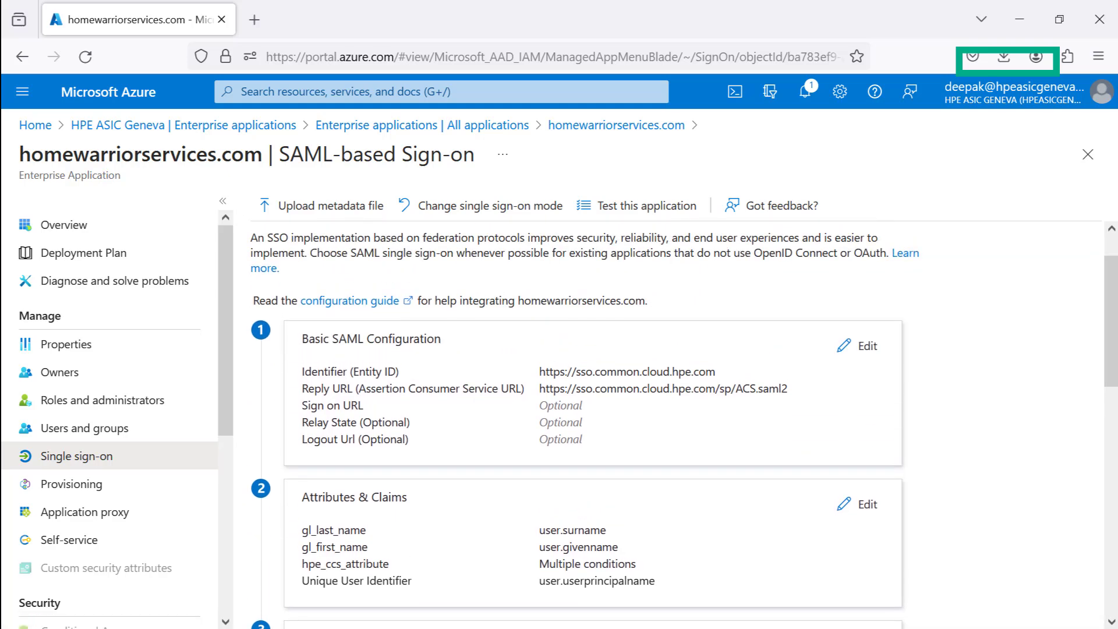
pyautogui.doubleClick(354, 496)
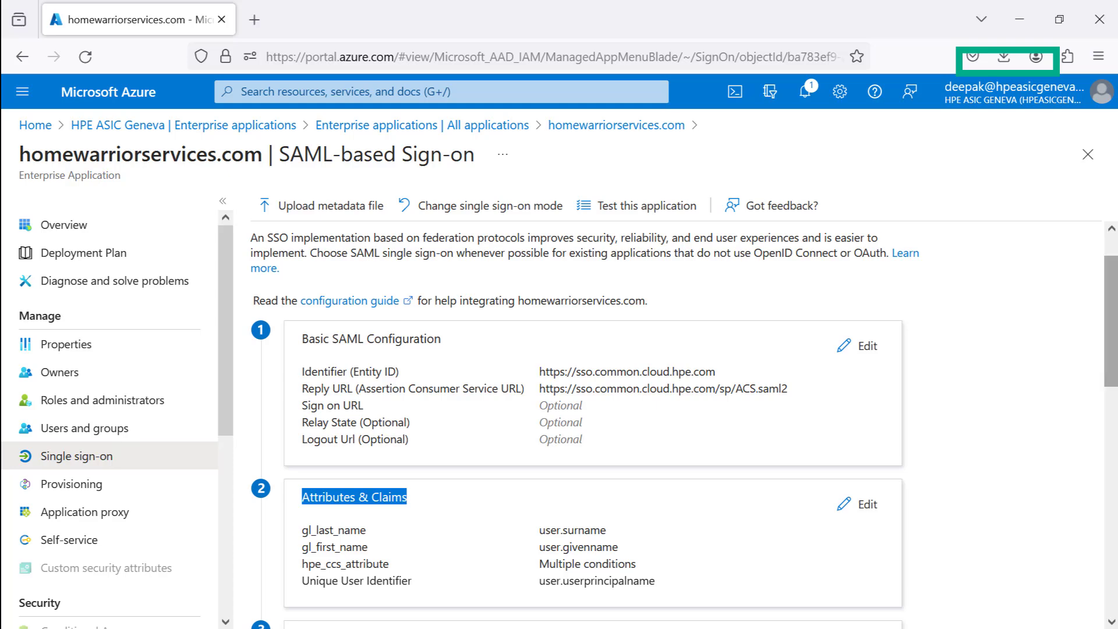
pyautogui.scroll(-3)
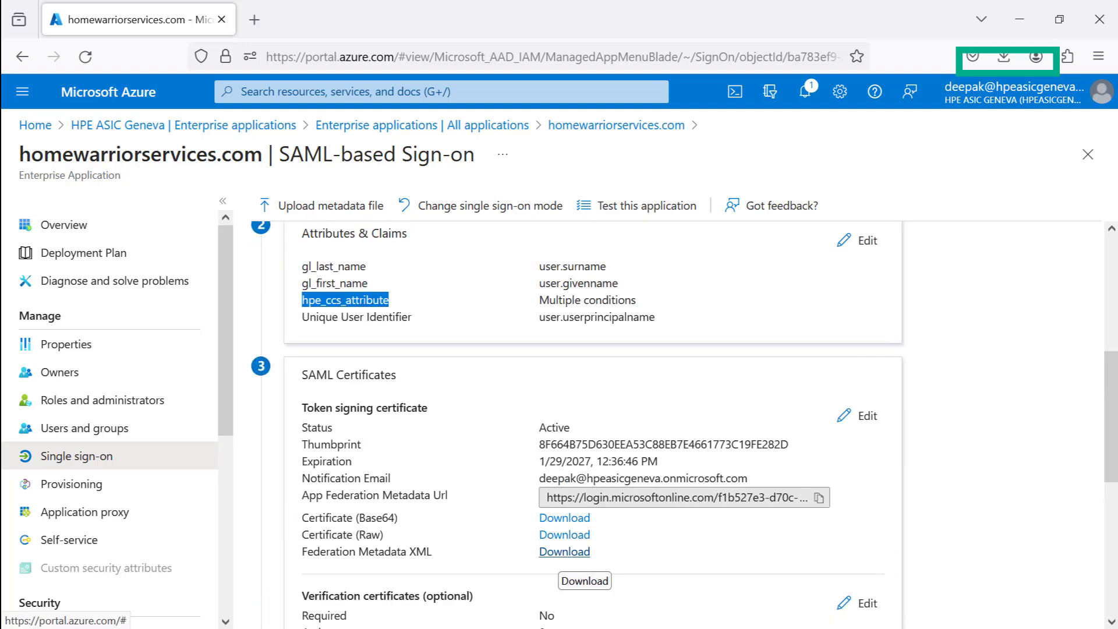
# Download the Federation Metadata XML and confirm it in the browser Downloads panel.
pyautogui.click(564, 551)
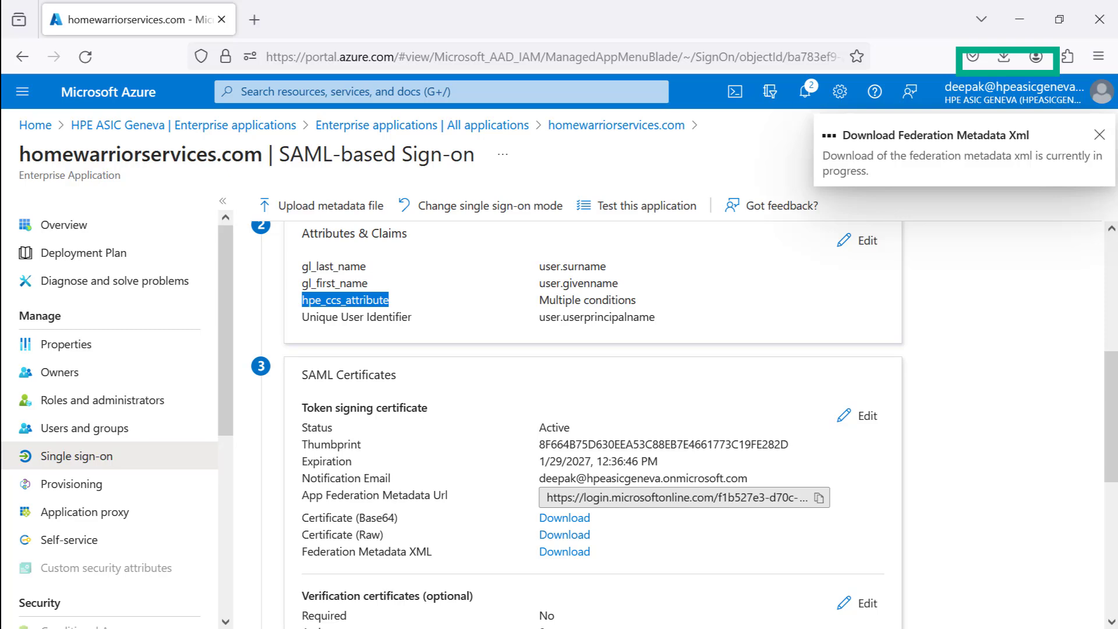
pyautogui.click(1002, 57)
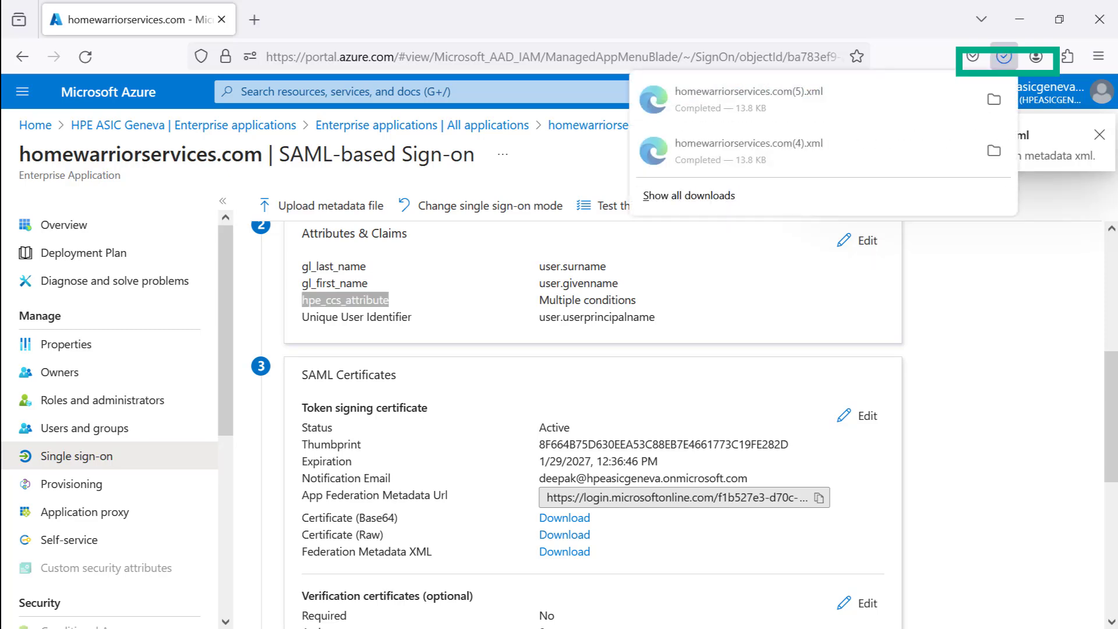